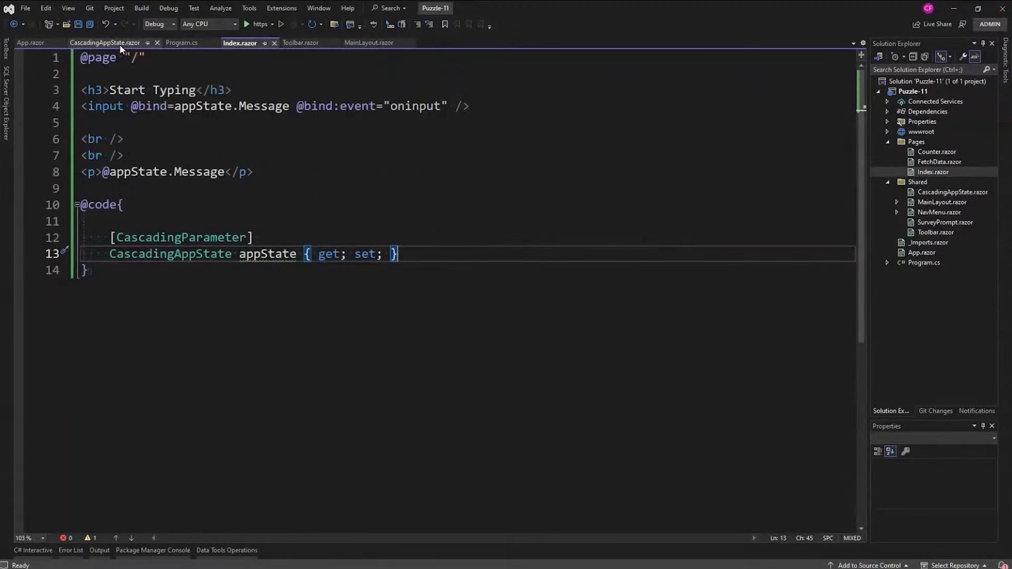
In CascadingAppState.razor, insert a blank line after StateHasChanged() in the Message setter.
{"action": "left_click", "coordinate": [106, 43]}
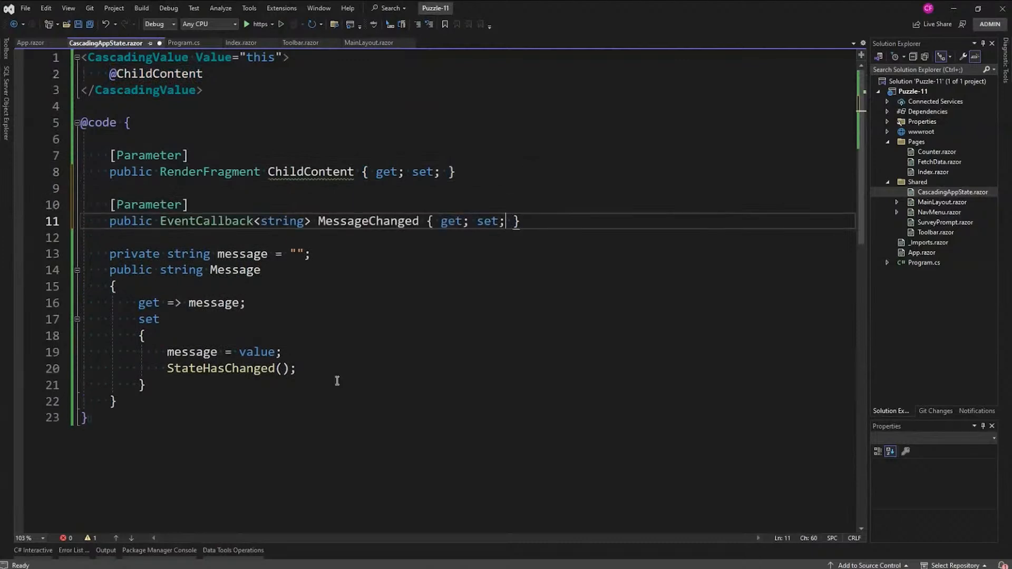
{"action": "key", "text": "enter"}
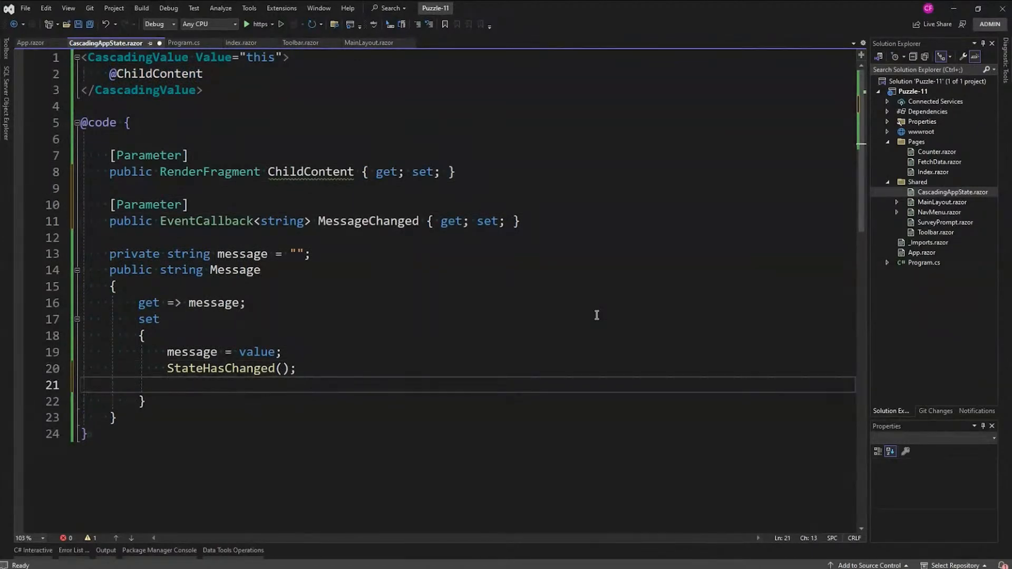
Add MessageChanged.InvokeAsync(value); to the Message setter and highlight the MessageChanged parameter.
{"action": "type", "text": "MessageChanged.InvokeAsync(value);"}
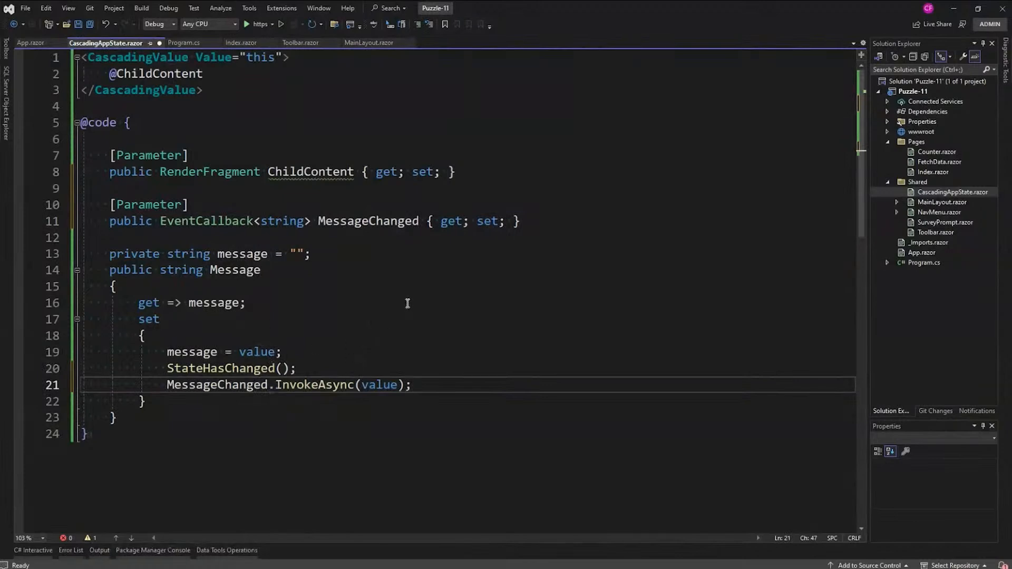
{"action": "mouse_move", "coordinate": [368, 221]}
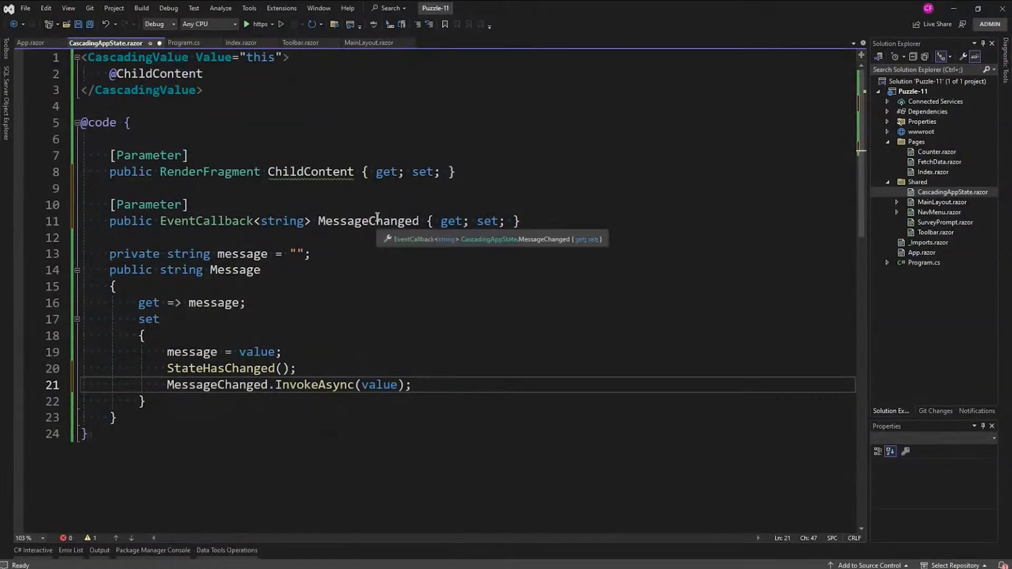
{"action": "double_click", "coordinate": [367, 221]}
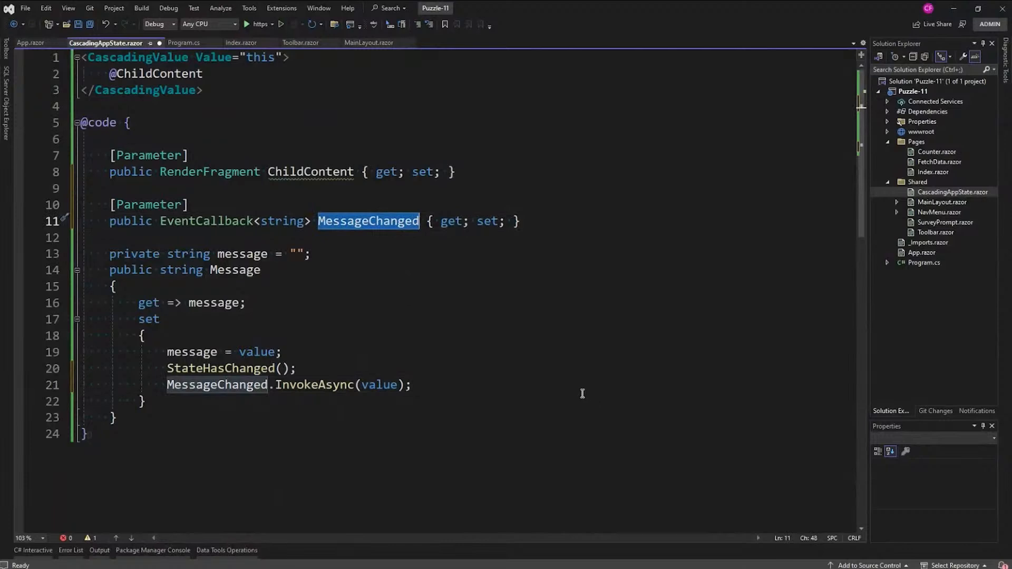
{"action": "mouse_move", "coordinate": [506, 363]}
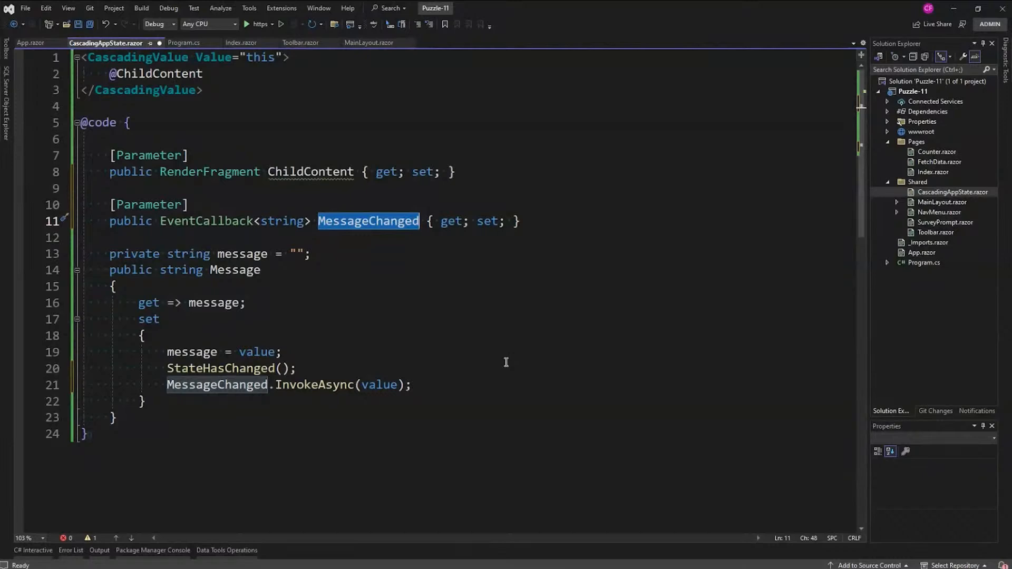
{"action": "mouse_move", "coordinate": [438, 277]}
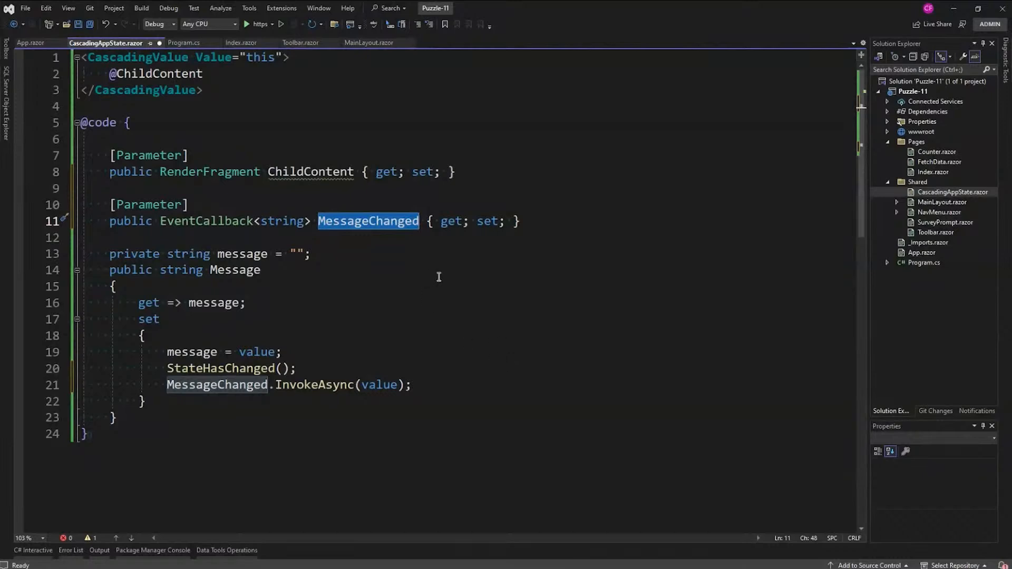
{"action": "mouse_move", "coordinate": [525, 288]}
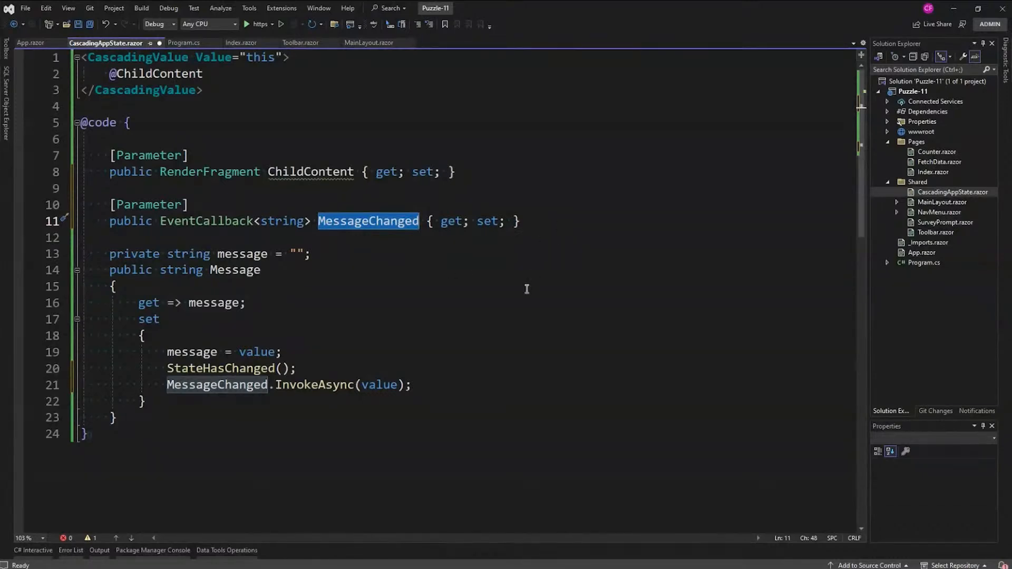
{"action": "mouse_move", "coordinate": [476, 384]}
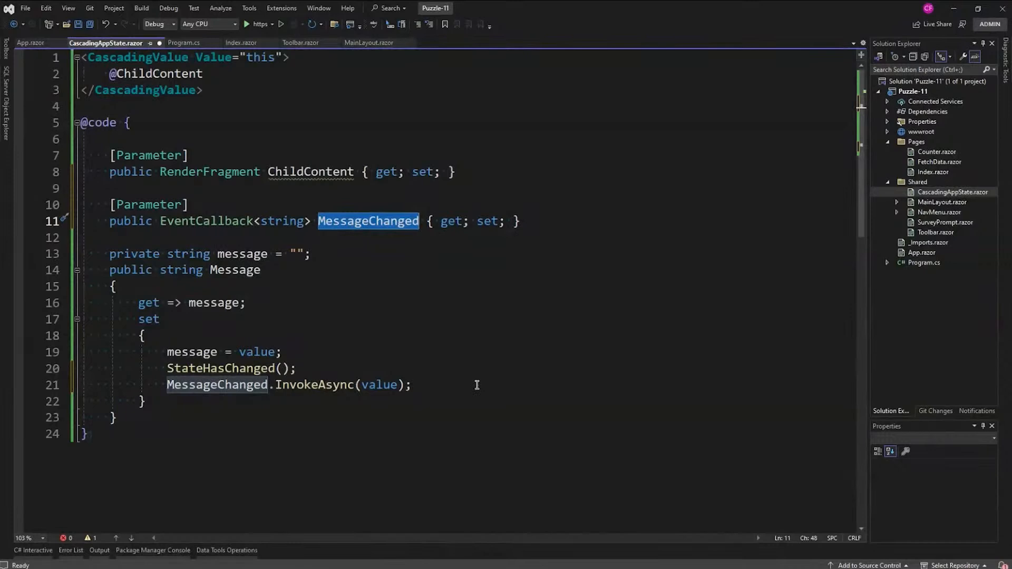
{"action": "mouse_move", "coordinate": [549, 189]}
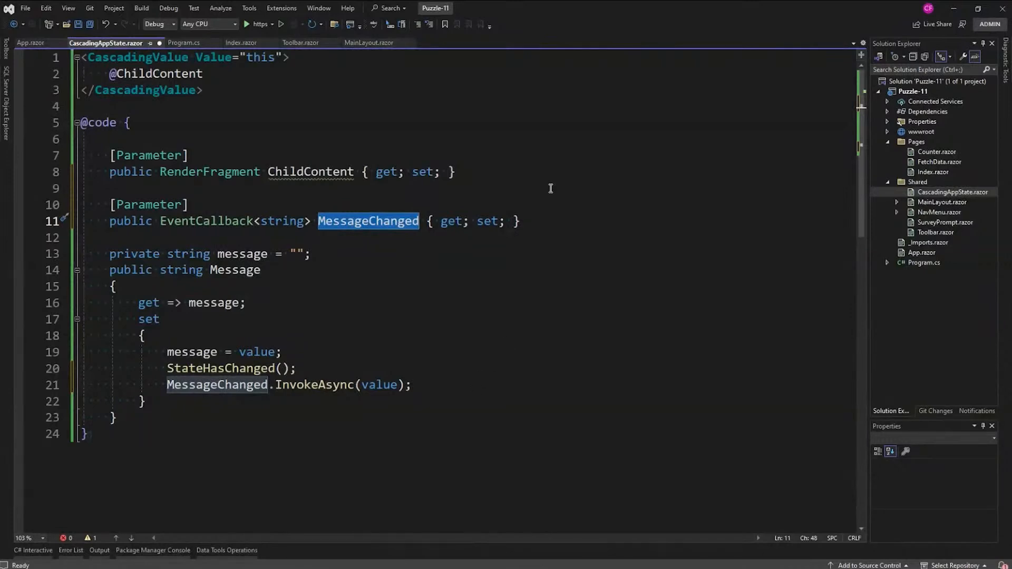